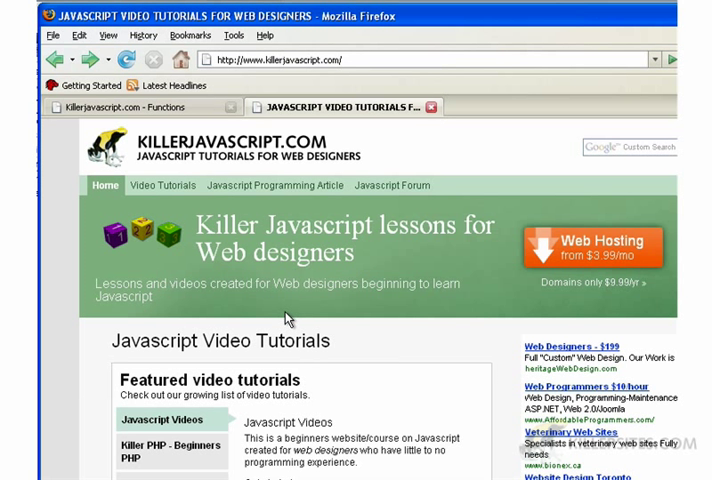
{"action": "mouse_move", "coordinate": [204, 108]}
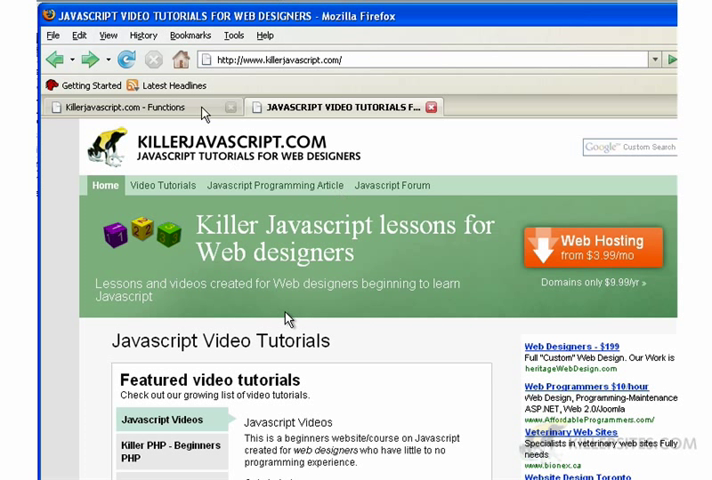
{"action": "mouse_move", "coordinate": [180, 62]}
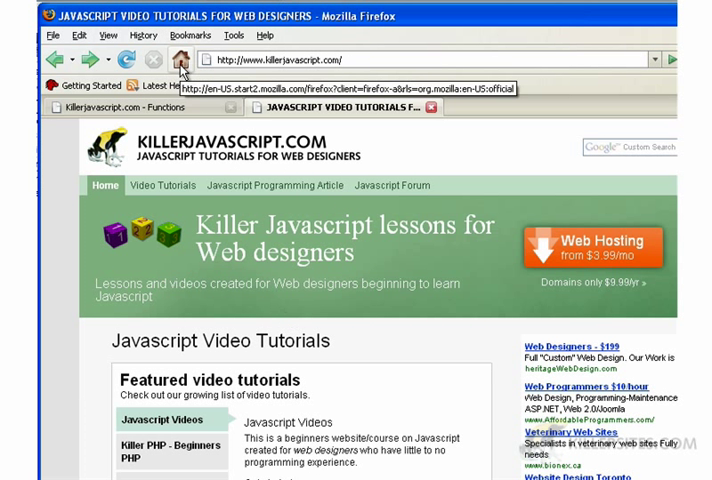
Step: Go to the Firefox start page and search the web for firebug
{"action": "left_click", "coordinate": [181, 60]}
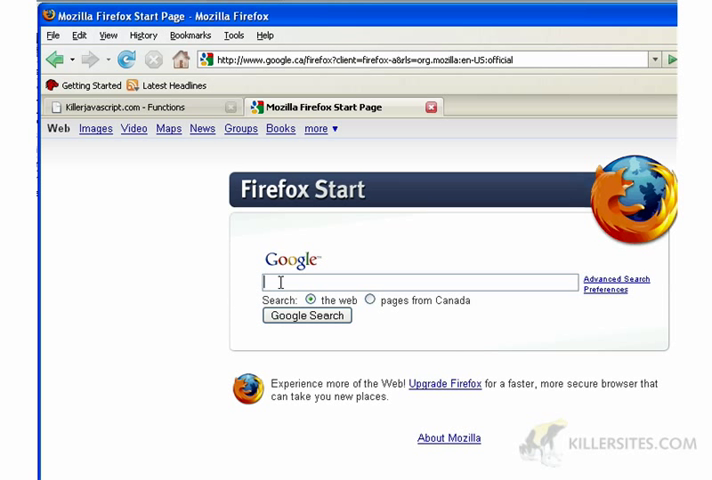
{"action": "type", "text": "firebug.com/"}
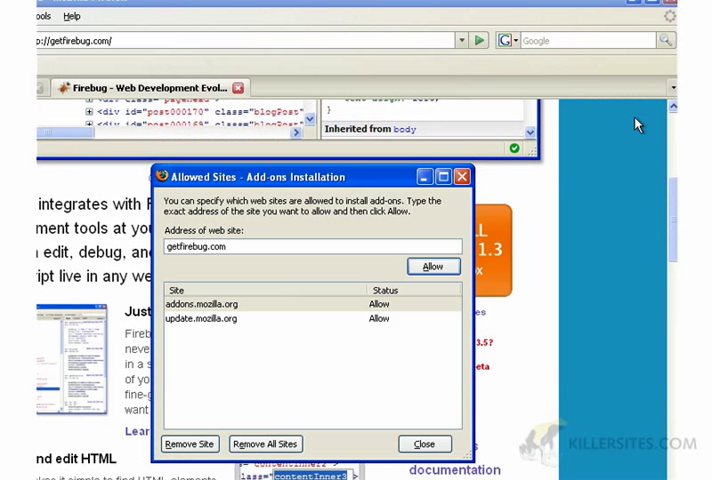
Step: Allow getfirebug.com, try installing Firebug 1.3.3, and dismiss the incompatibility error
{"action": "left_click", "coordinate": [432, 266]}
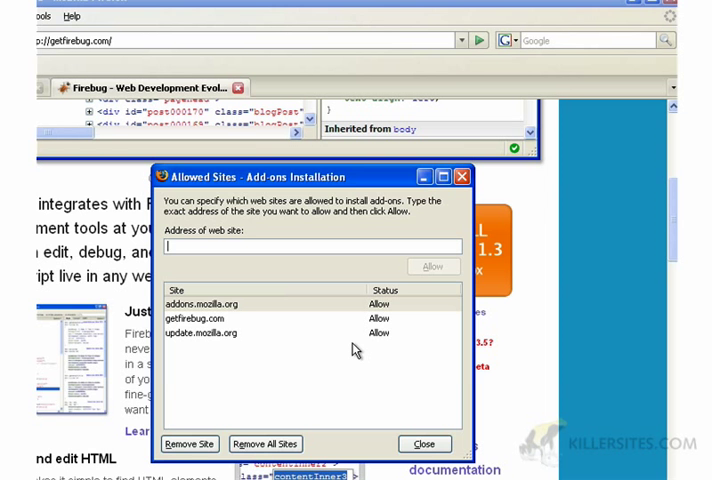
{"action": "left_click", "coordinate": [425, 443]}
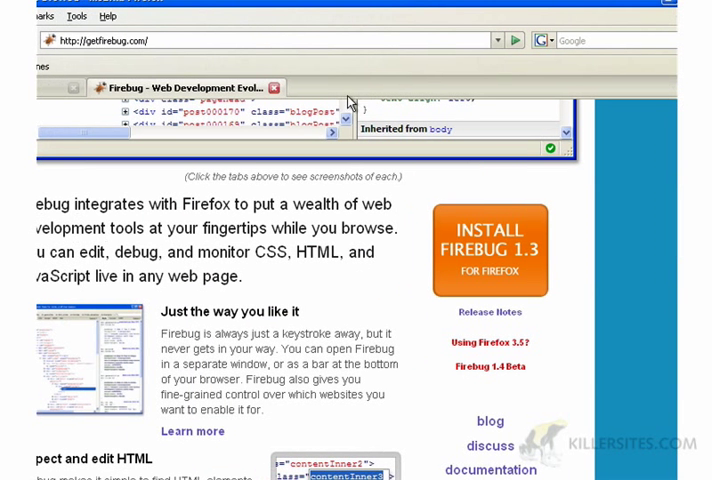
{"action": "left_click", "coordinate": [490, 248]}
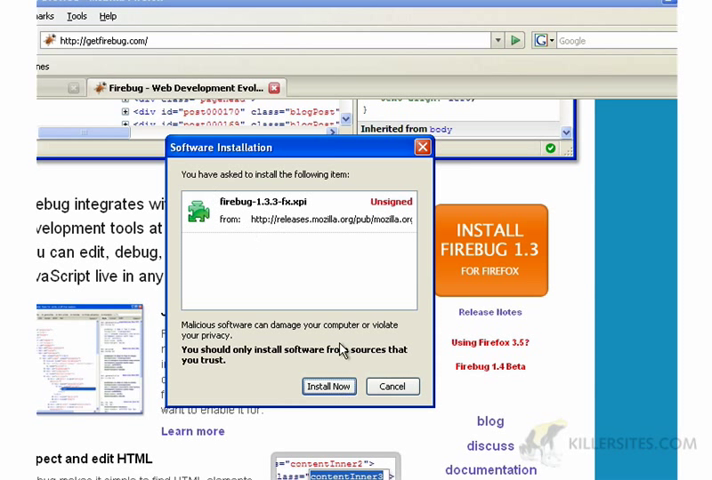
{"action": "left_click", "coordinate": [328, 386]}
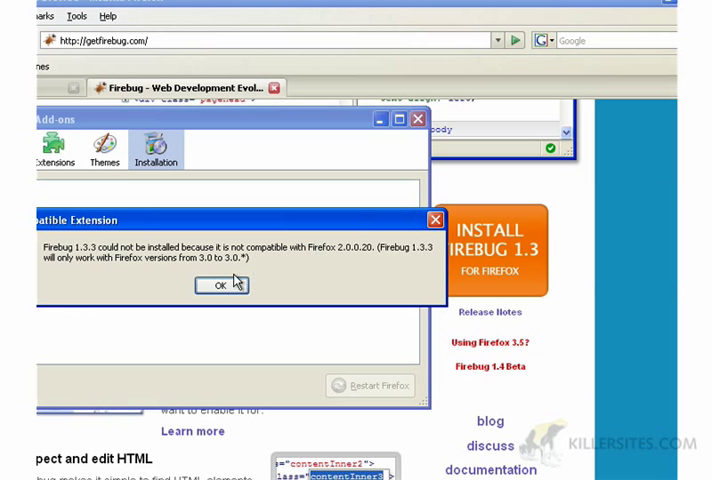
{"action": "left_click", "coordinate": [209, 285]}
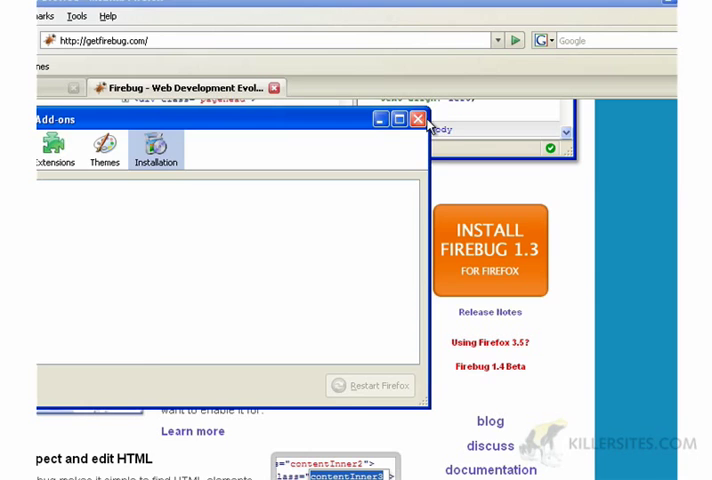
{"action": "left_click", "coordinate": [415, 119]}
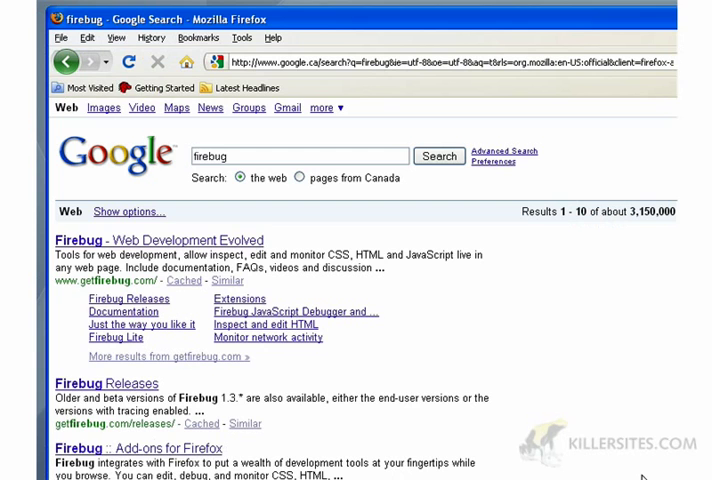
{"action": "mouse_move", "coordinate": [452, 339]}
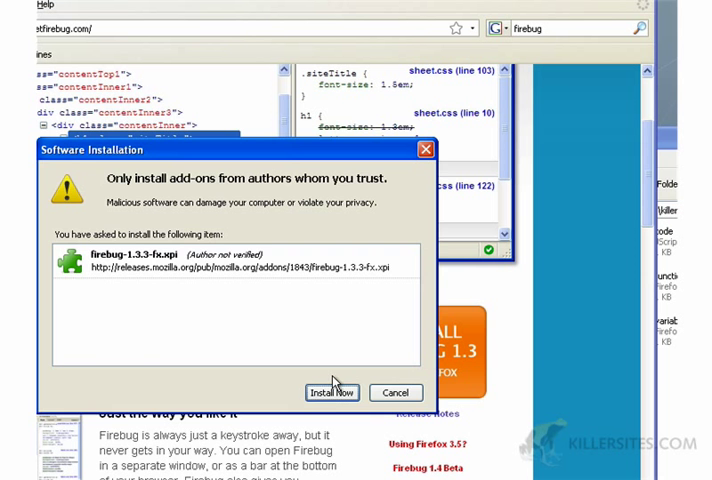
Step: Confirm the Firebug 1.3.3 install and view it in the Extensions list
{"action": "left_click", "coordinate": [331, 392]}
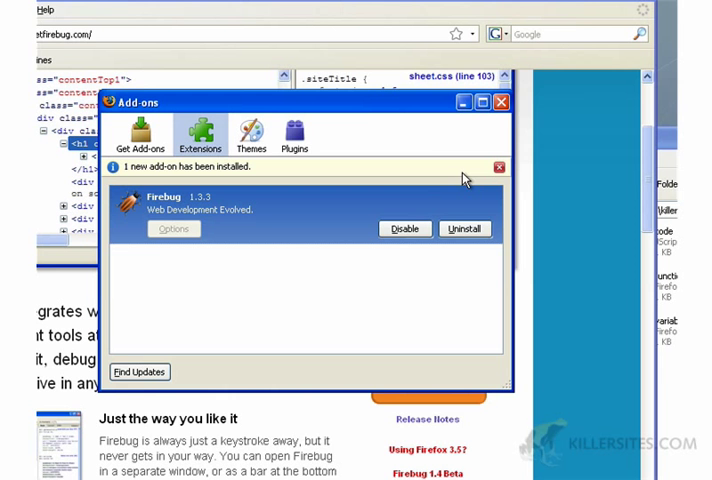
{"action": "mouse_move", "coordinate": [199, 135]}
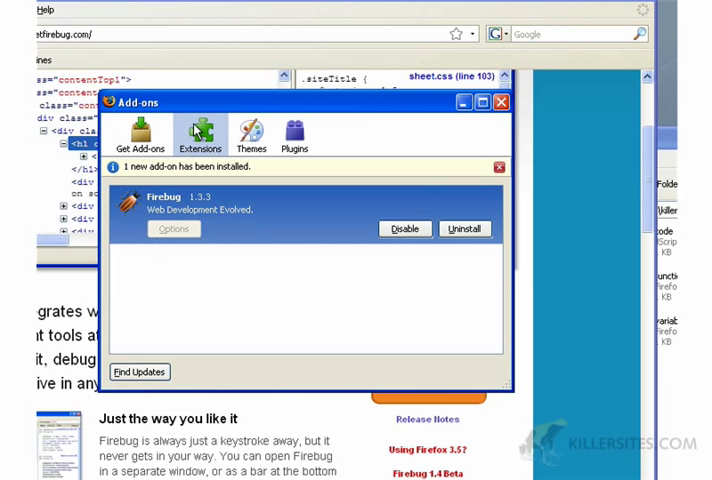
{"action": "left_click", "coordinate": [507, 101]}
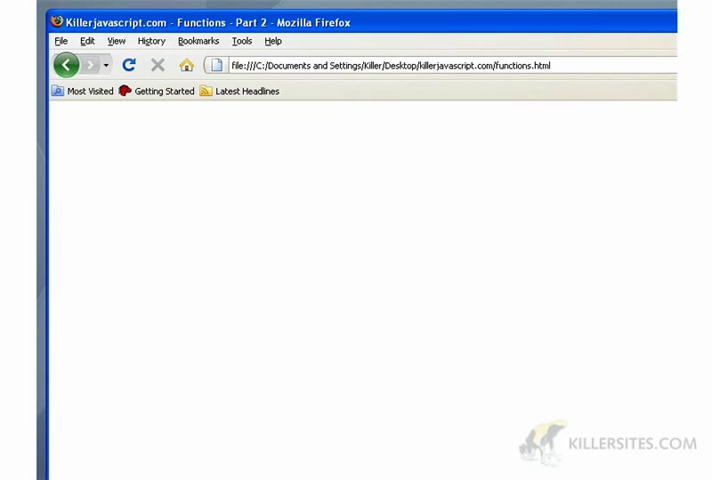
{"action": "mouse_move", "coordinate": [596, 23]}
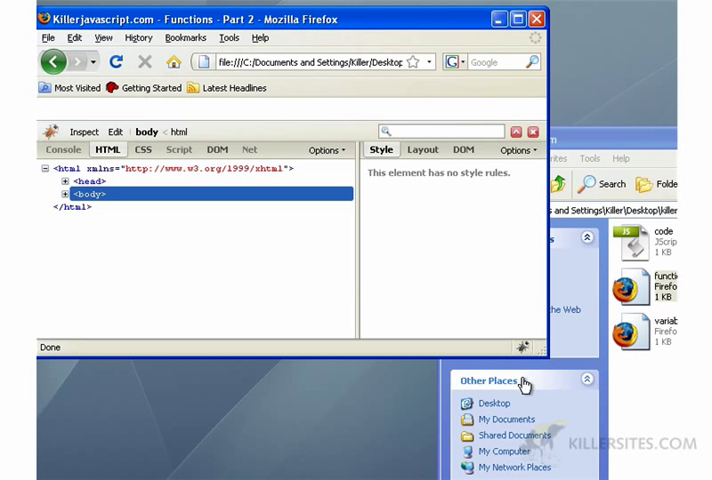
{"action": "mouse_move", "coordinate": [127, 168]}
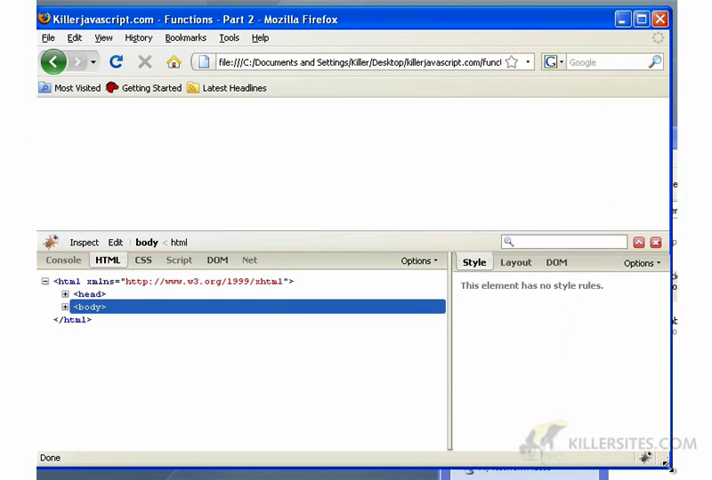
Step: Turn on Firebug's Console panel for local files
{"action": "left_click", "coordinate": [62, 267]}
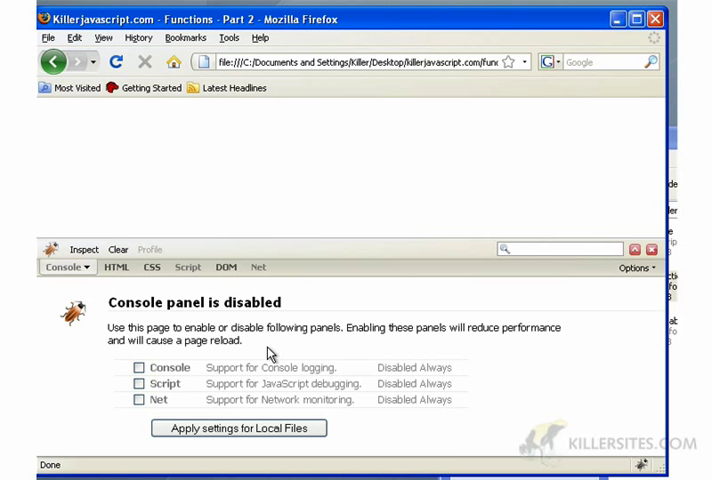
{"action": "left_click", "coordinate": [137, 383]}
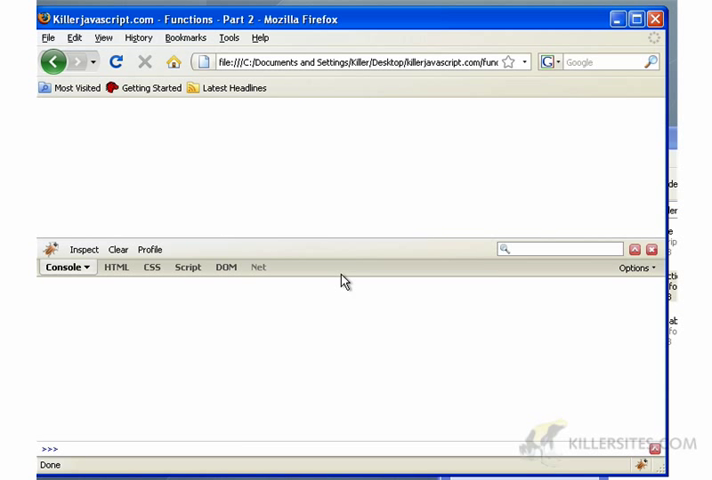
{"action": "mouse_move", "coordinate": [296, 362]}
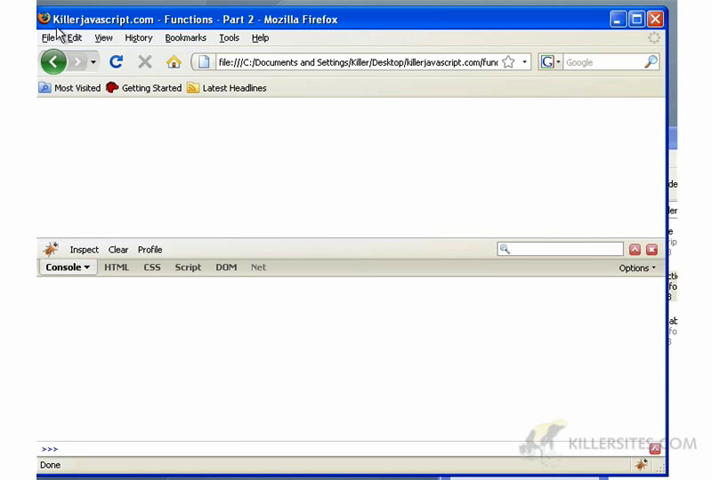
{"action": "mouse_move", "coordinate": [283, 33]}
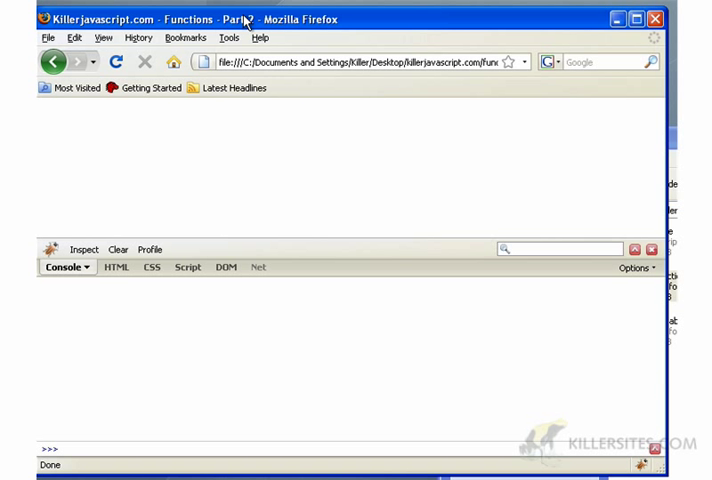
{"action": "left_click", "coordinate": [225, 37]}
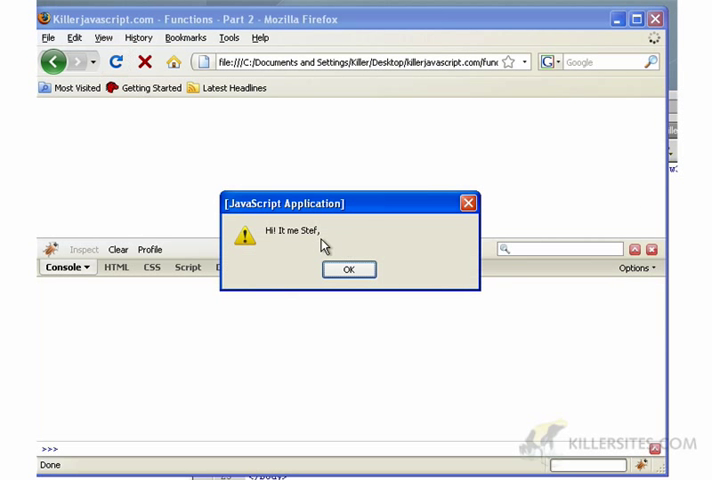
Step: Dismiss the "Hi! It me Stef," alert on the reloaded functions.html page
{"action": "left_click", "coordinate": [349, 269]}
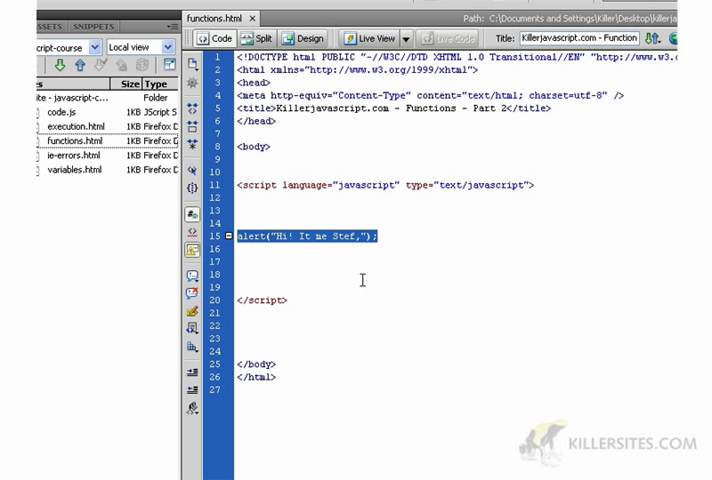
Step: Type console.log("hello!"); on line 15 inside the script block
{"action": "type", "text": "cons"}
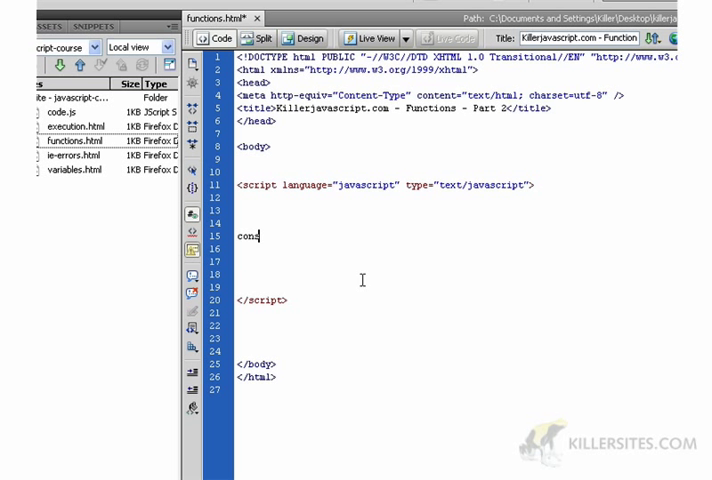
{"action": "type", "text": "ole."}
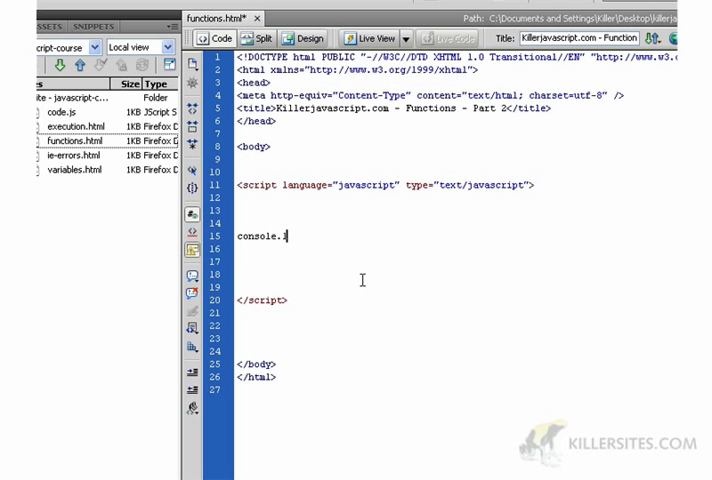
{"action": "type", "text": "log()"}
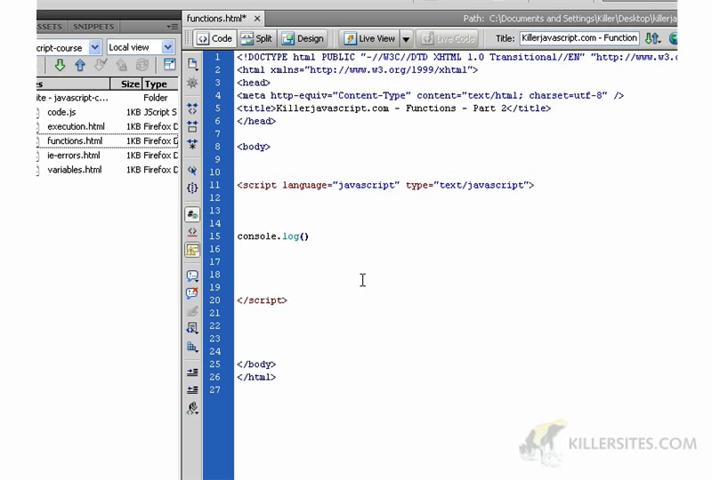
{"action": "type", "text": ";"}
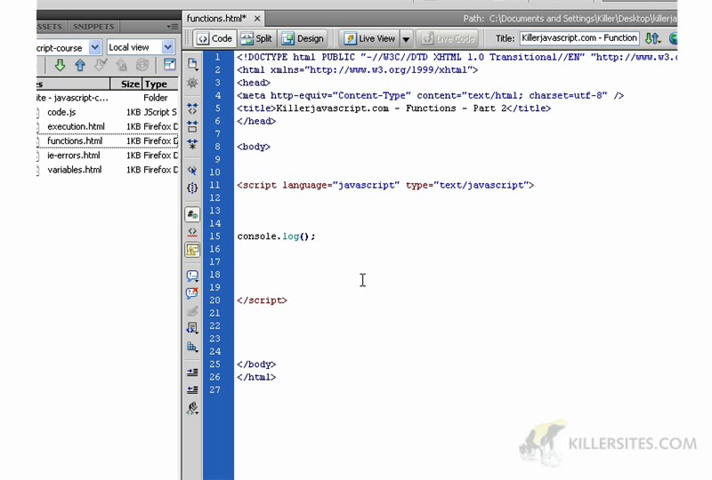
{"action": "type", "text": "\"hell\""}
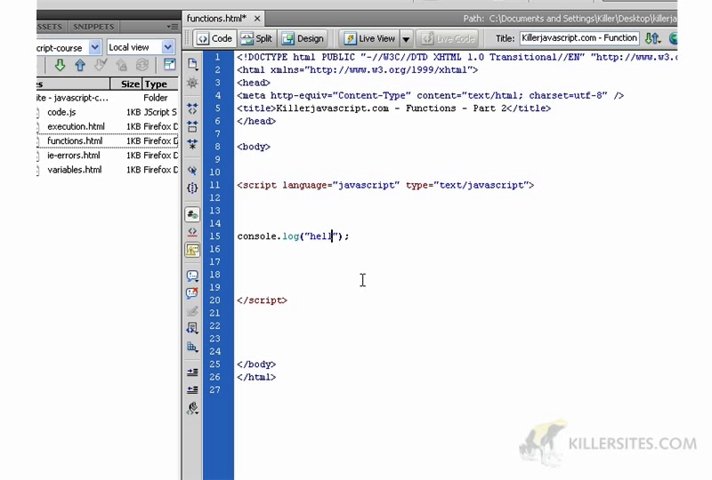
{"action": "type", "text": "ow"}
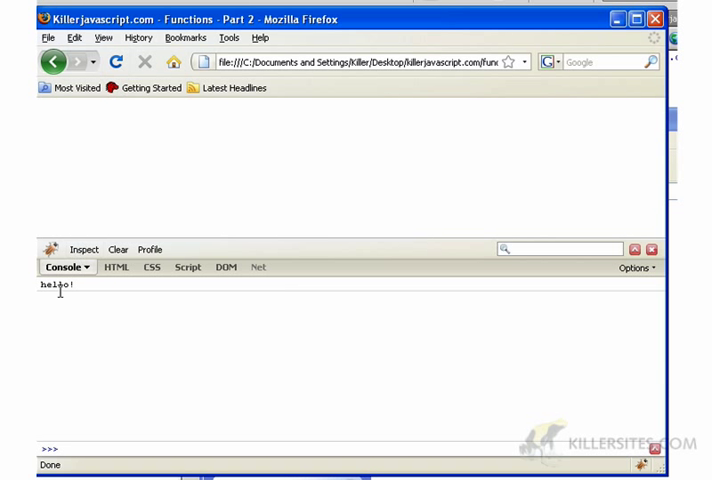
Step: Select the logged hello! message in the Firebug console
{"action": "double_click", "coordinate": [52, 291]}
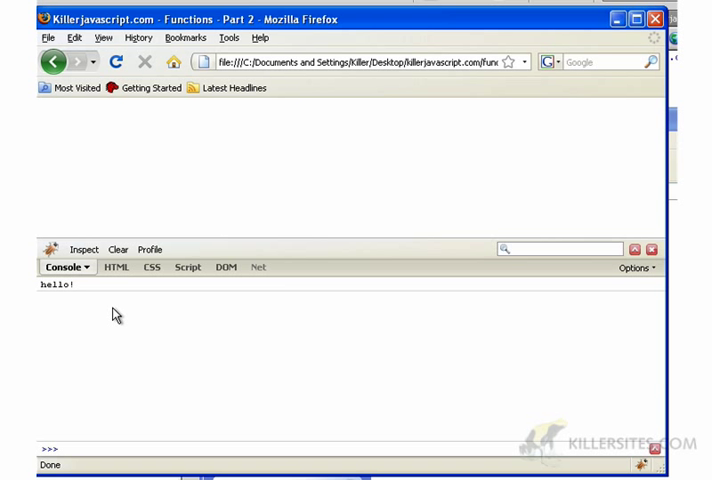
{"action": "mouse_move", "coordinate": [90, 296]}
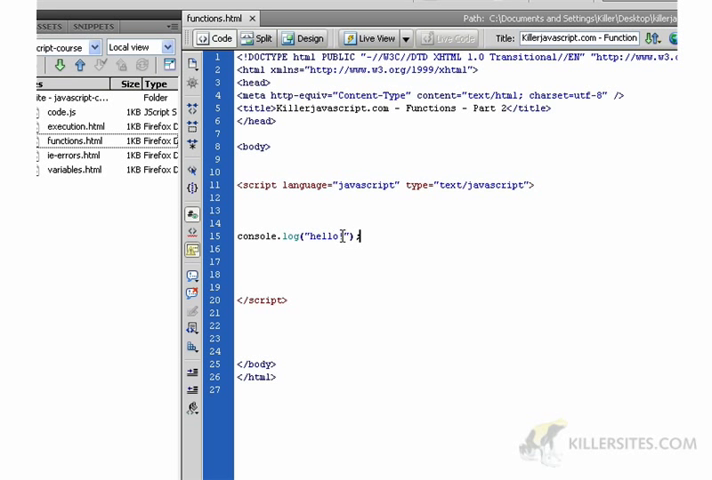
Step: Replace "hello!" in the console.log call with the expression 2+2
{"action": "double_click", "coordinate": [330, 235]}
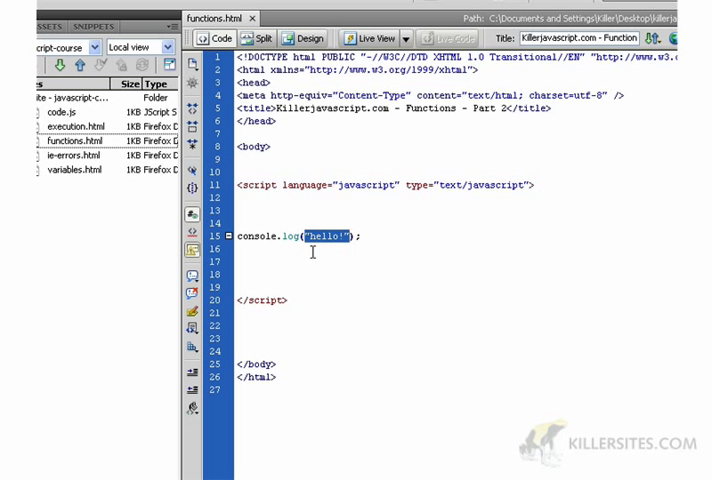
{"action": "key", "text": "Delete"}
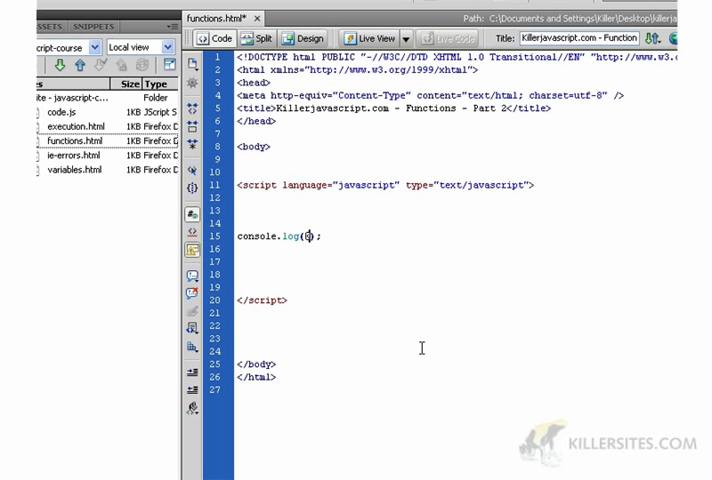
{"action": "type", "text": "84"}
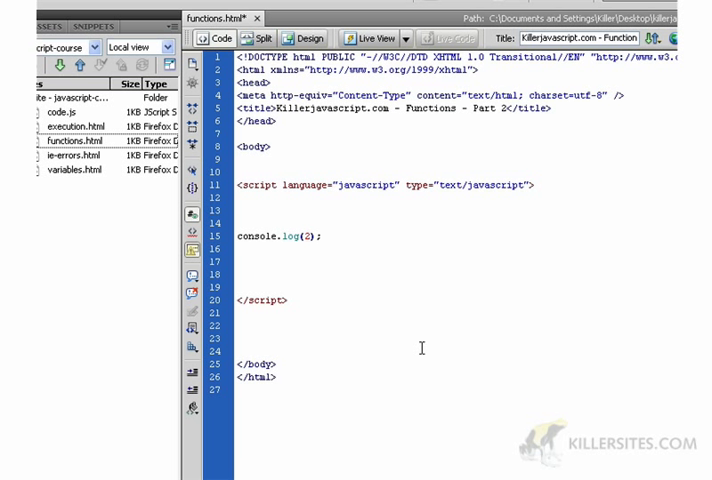
{"action": "type", "text": "+"}
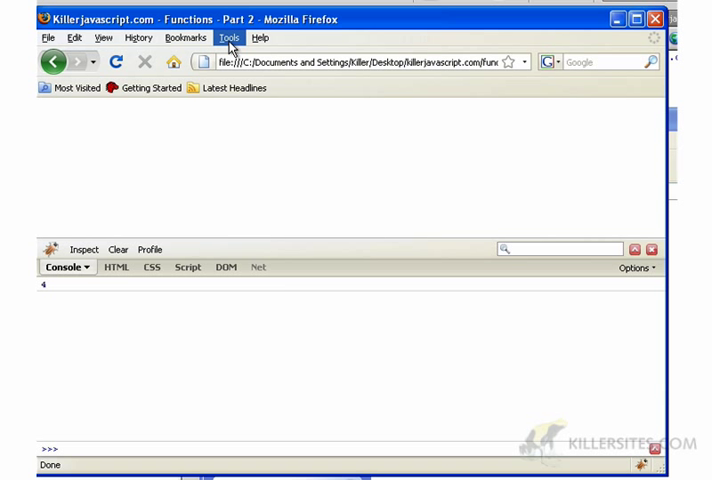
Step: Open Firefox's Tools menu while Firebug shows the result 4
{"action": "left_click", "coordinate": [224, 37]}
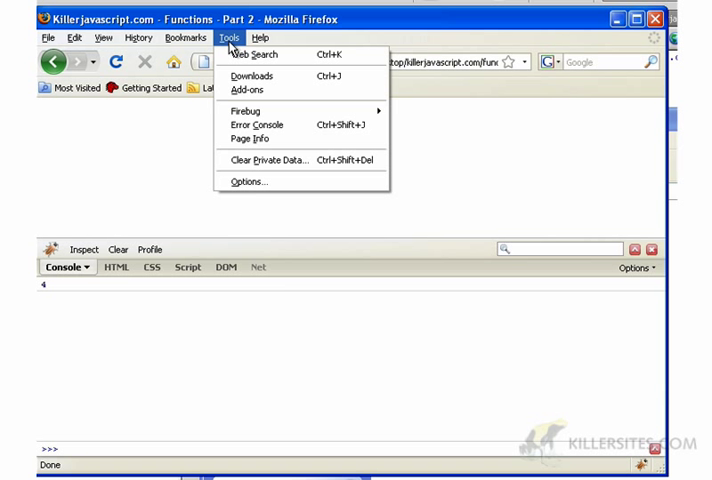
{"action": "mouse_move", "coordinate": [256, 138]}
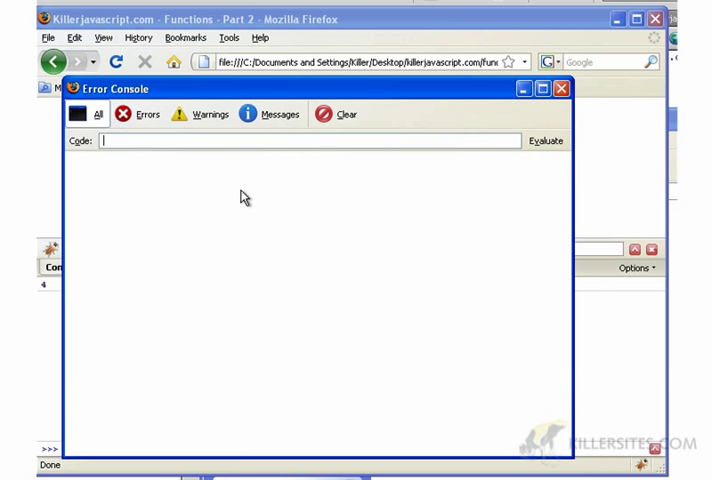
Step: Enter 2+2, then 3<4 in the Error Console's Code field and evaluate
{"action": "type", "text": "@"}
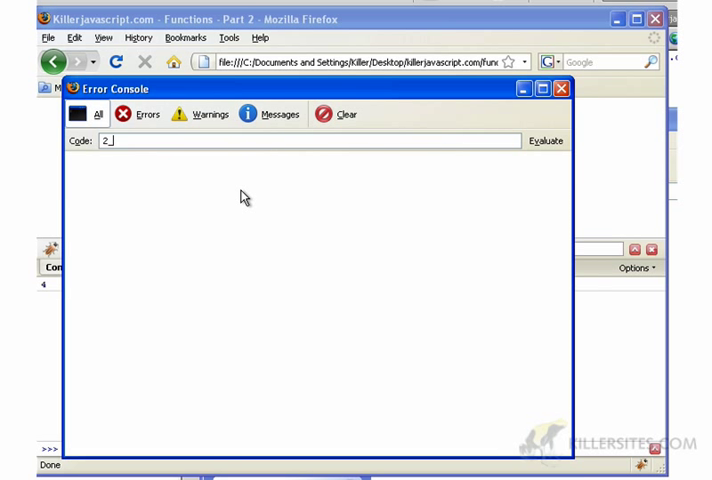
{"action": "type", "text": "+2"}
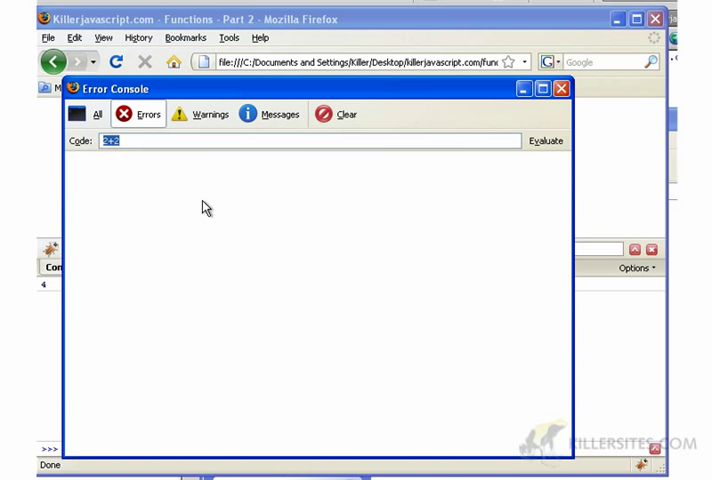
{"action": "type", "text": "3<<4"}
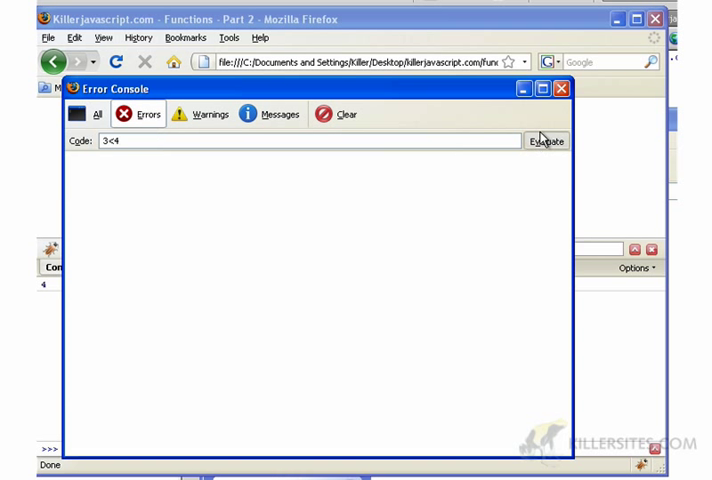
{"action": "left_click", "coordinate": [545, 139]}
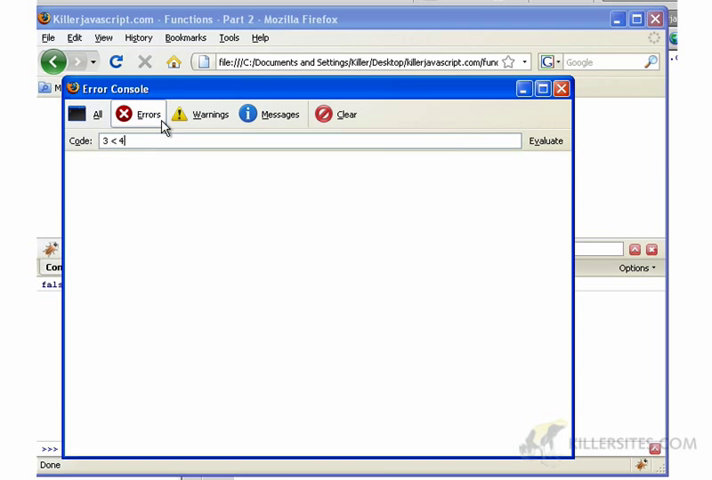
Step: Show all Error Console messages, re-evaluate 3 < 4, then edit the script to log 4<3
{"action": "left_click", "coordinate": [543, 139]}
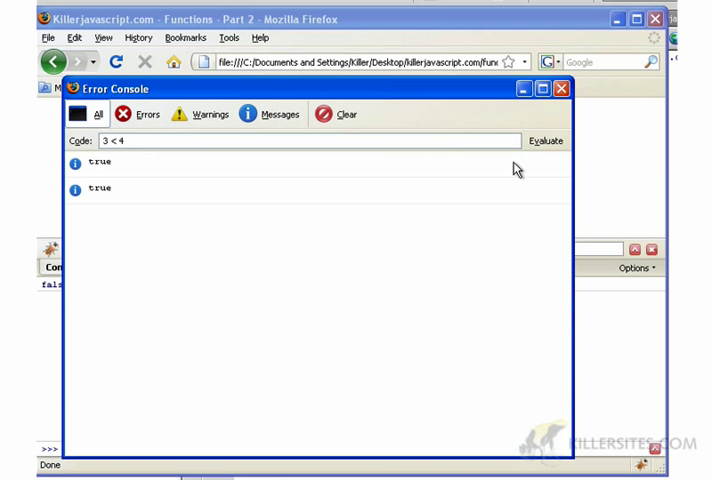
{"action": "left_click", "coordinate": [544, 139]}
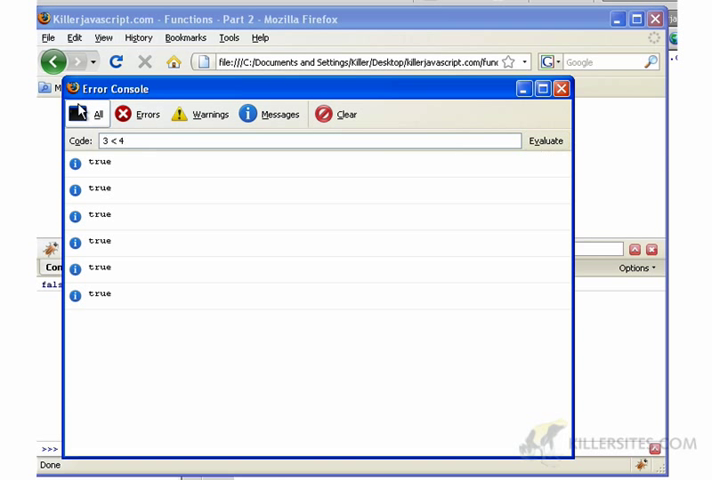
{"action": "left_click", "coordinate": [558, 88]}
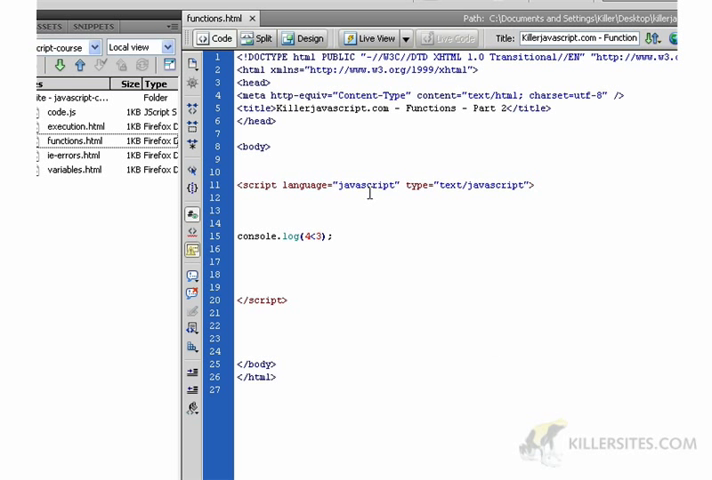
{"action": "key", "text": "BackSpace"}
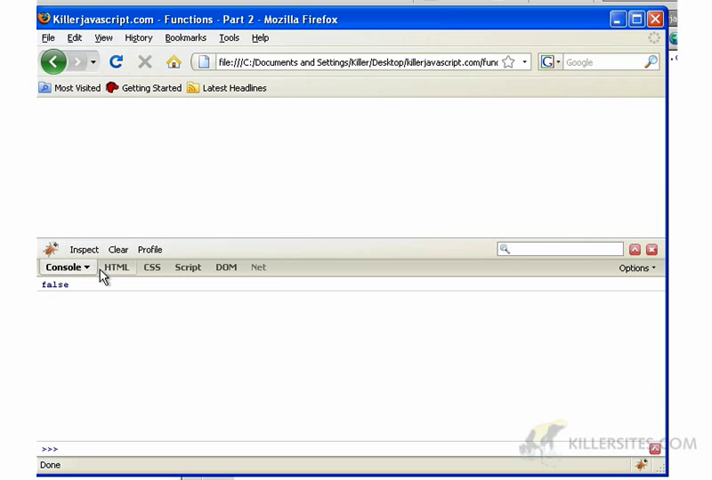
{"action": "mouse_move", "coordinate": [147, 317]}
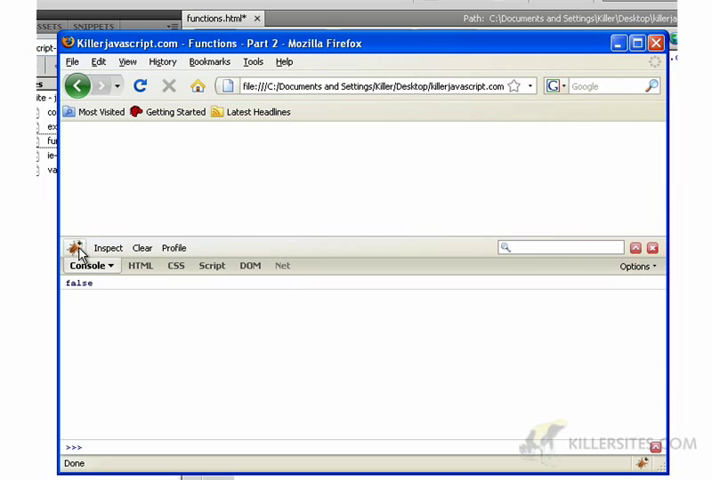
{"action": "mouse_move", "coordinate": [587, 65]}
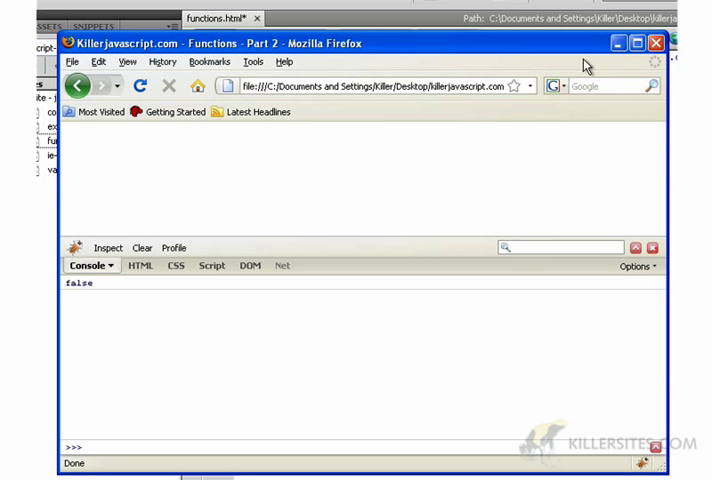
{"action": "mouse_move", "coordinate": [420, 384]}
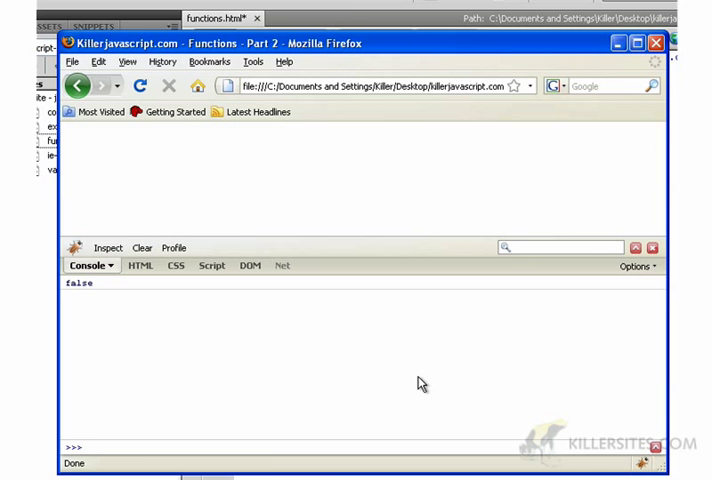